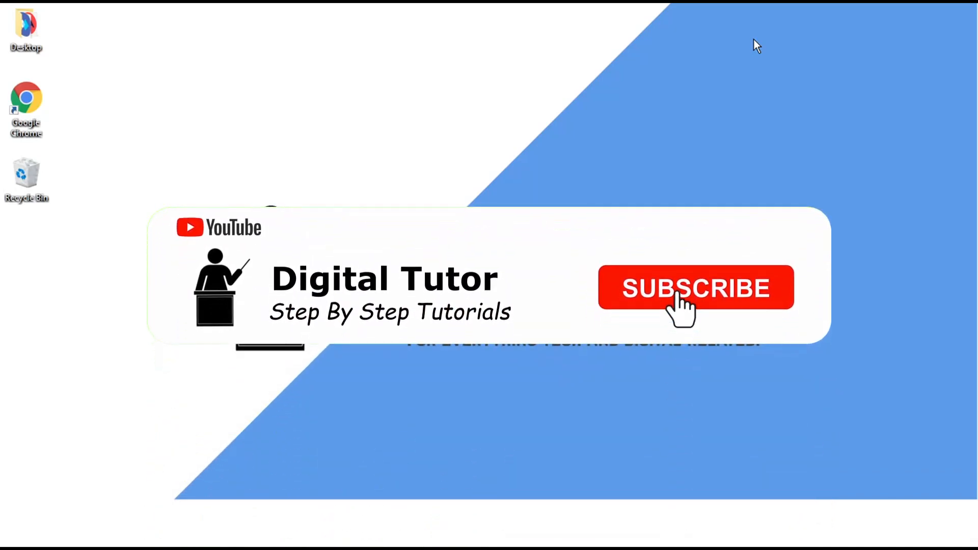
# Launch Chrome on twitch.tv and go to account Settings from the profile avatar menu.
pyautogui.click(695, 287)
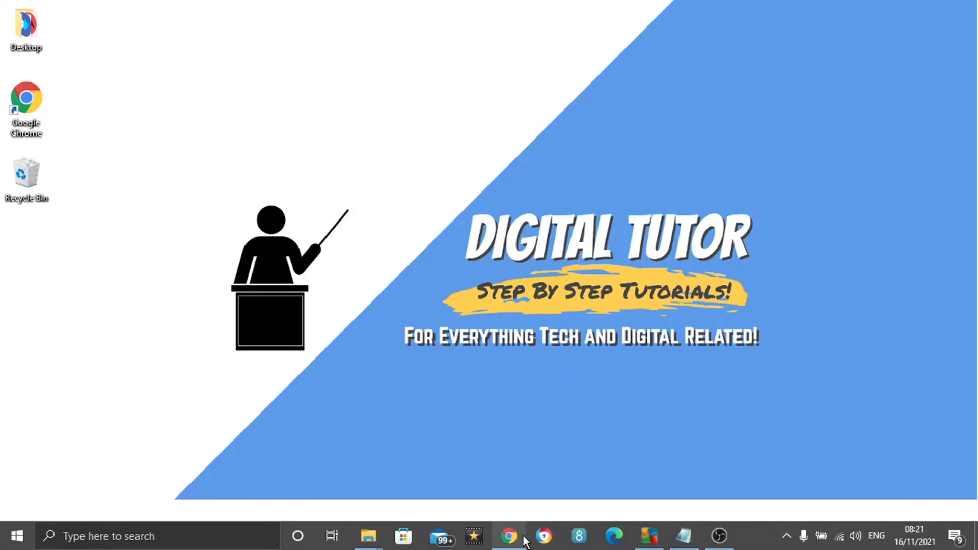
pyautogui.click(509, 536)
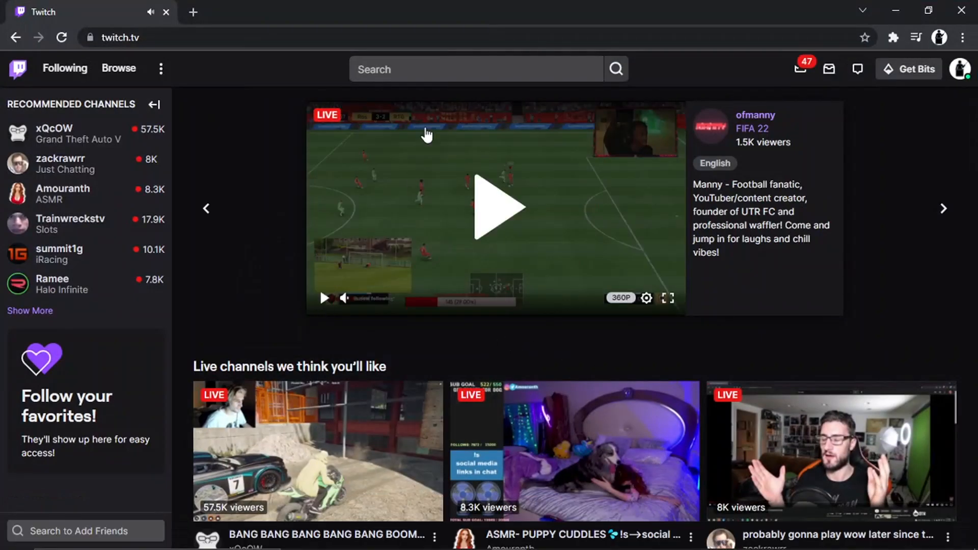
pyautogui.moveTo(367, 120)
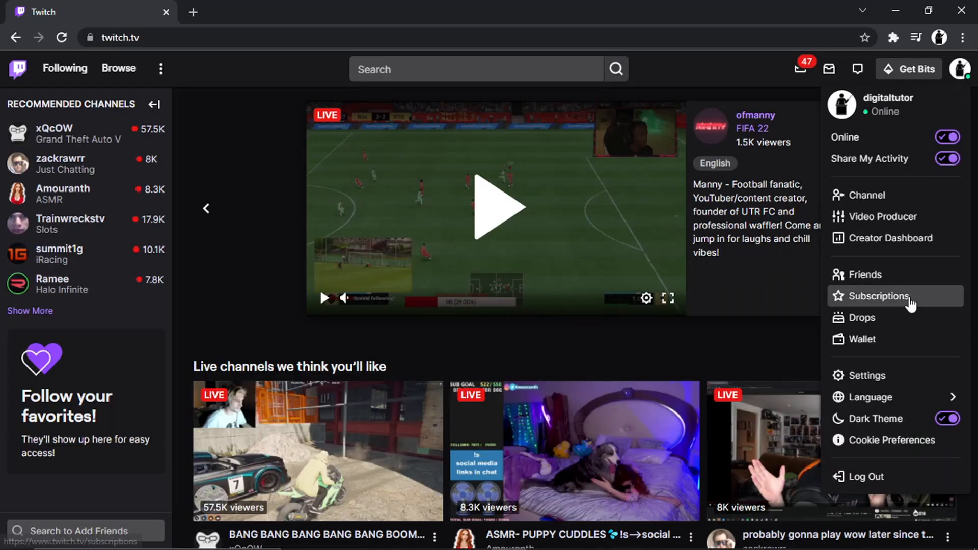
pyautogui.click(865, 375)
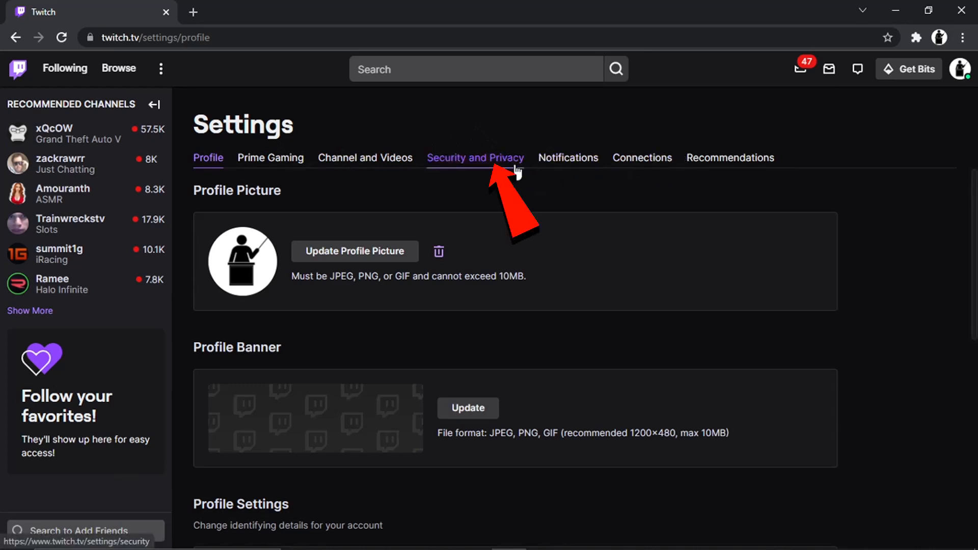
# Switch Twitch Settings to the Security and Privacy tab.
pyautogui.click(474, 157)
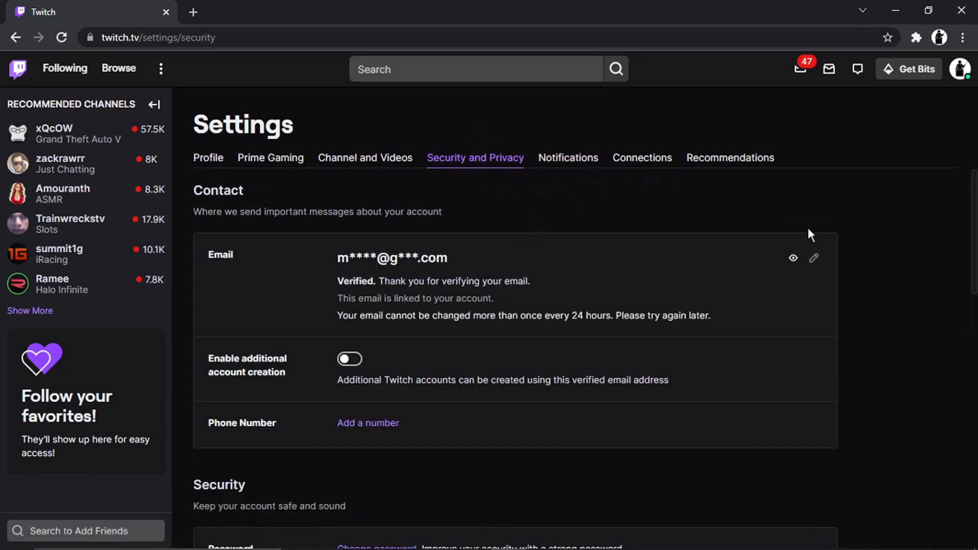
pyautogui.moveTo(302, 204)
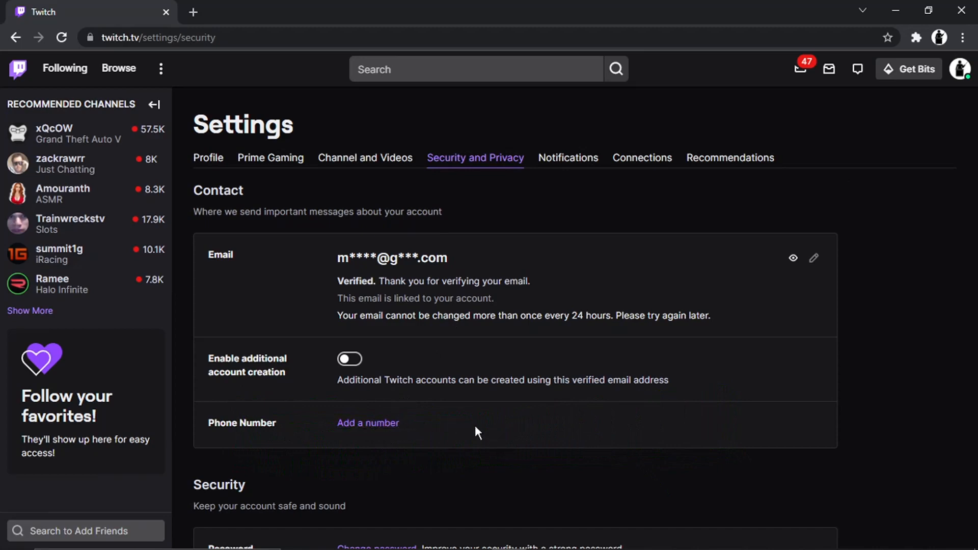
pyautogui.moveTo(368, 423)
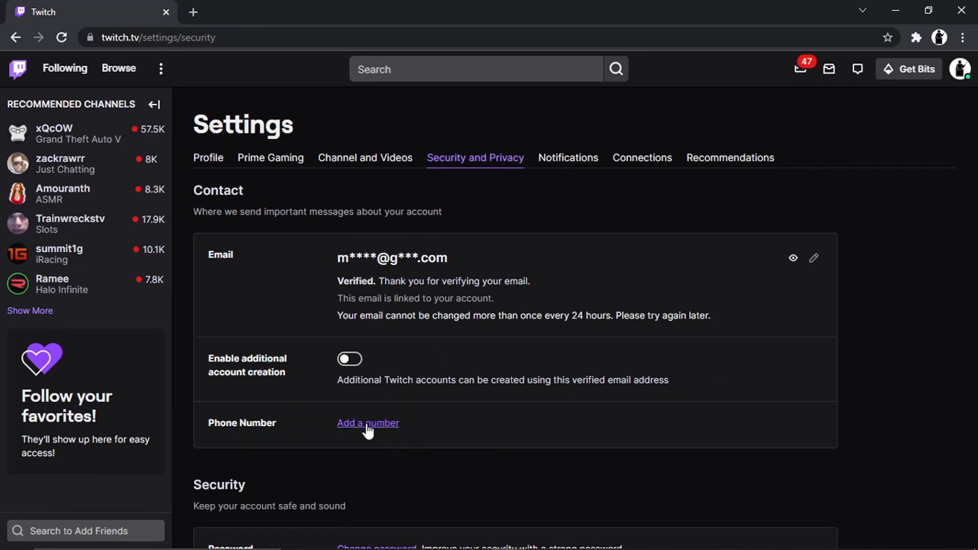
# Add a phone number using the United Kingdom +44 country code and enter the number.
pyautogui.click(367, 423)
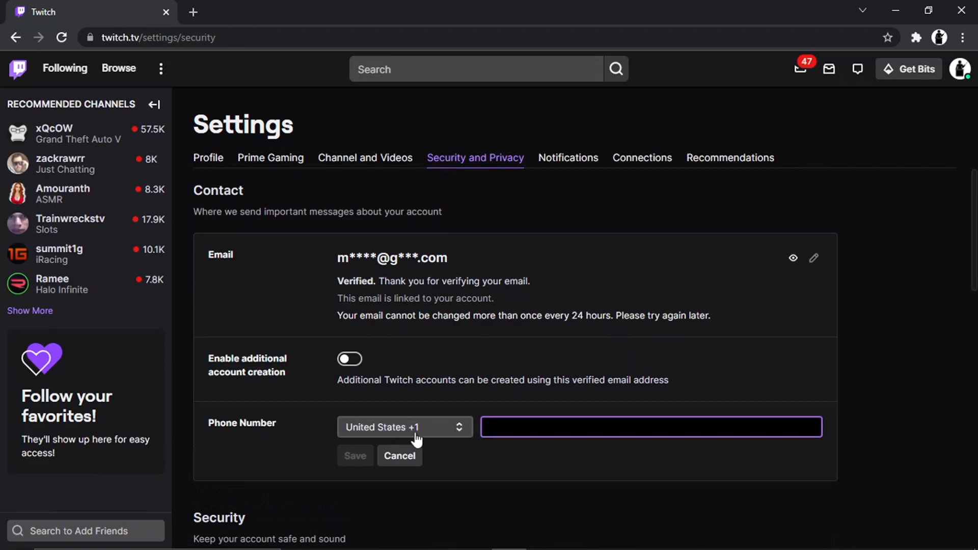
pyautogui.click(403, 427)
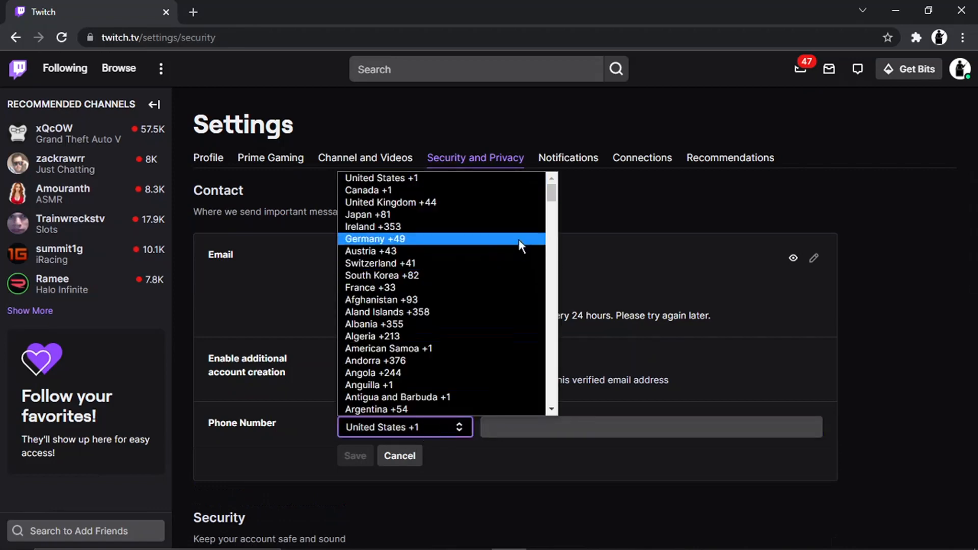
pyautogui.click(390, 202)
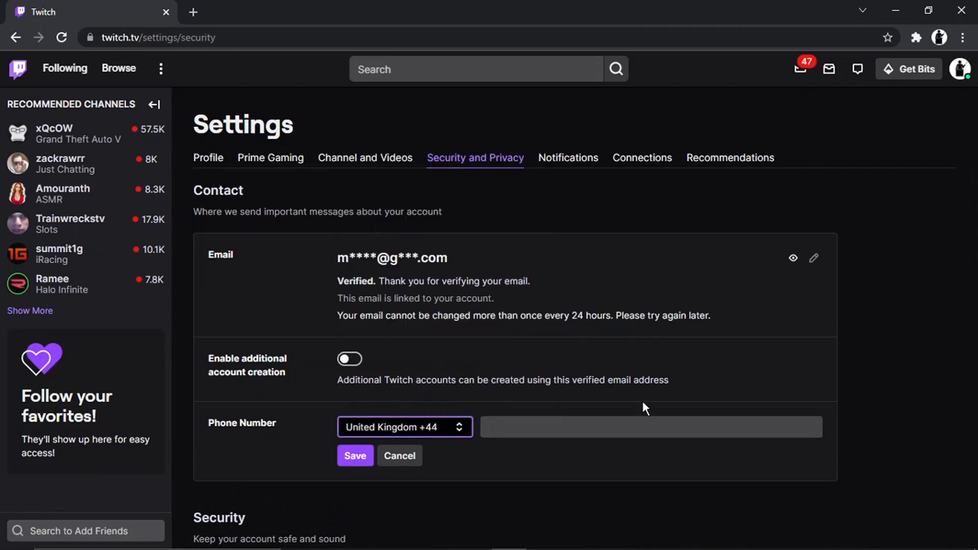
pyautogui.click(648, 427)
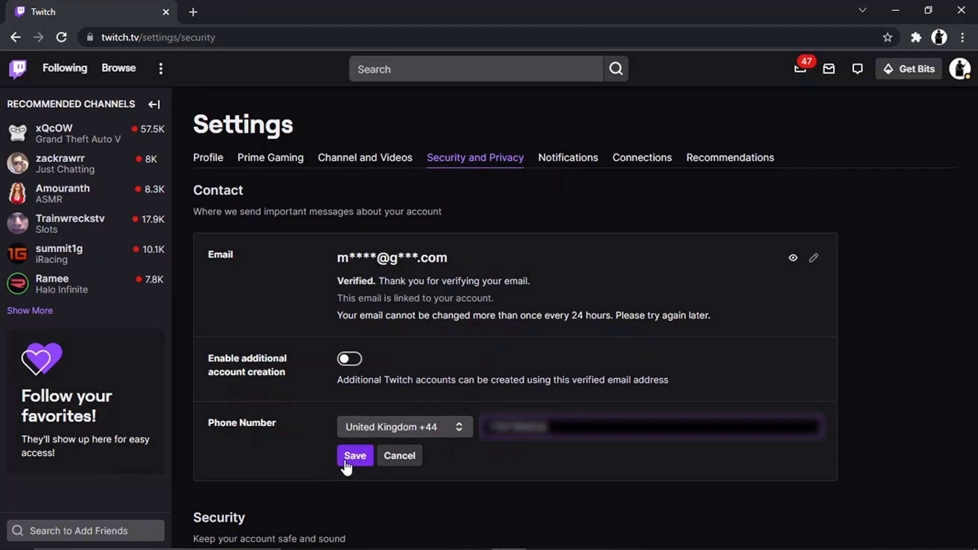
# Save the UK number and confirm sending it a 6-digit verification code.
pyautogui.click(354, 455)
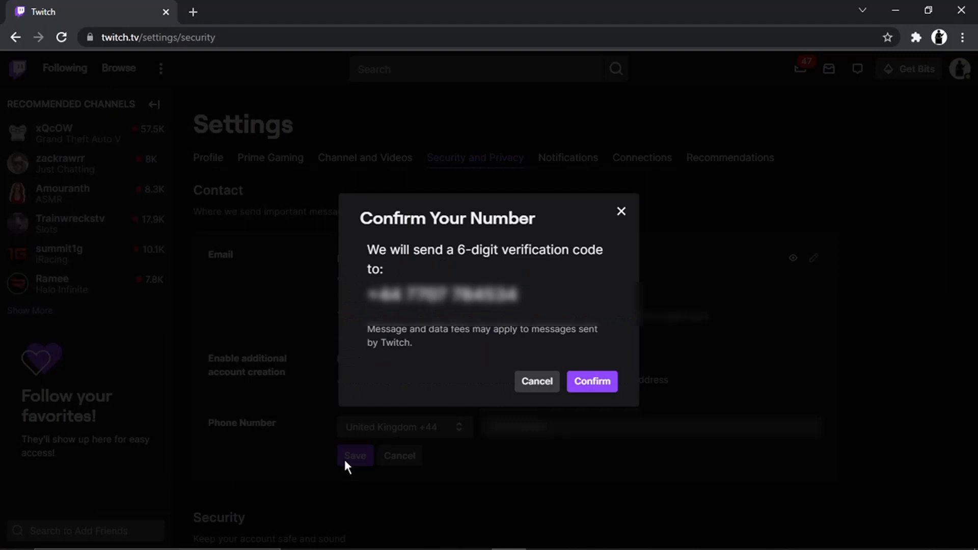
pyautogui.moveTo(507, 345)
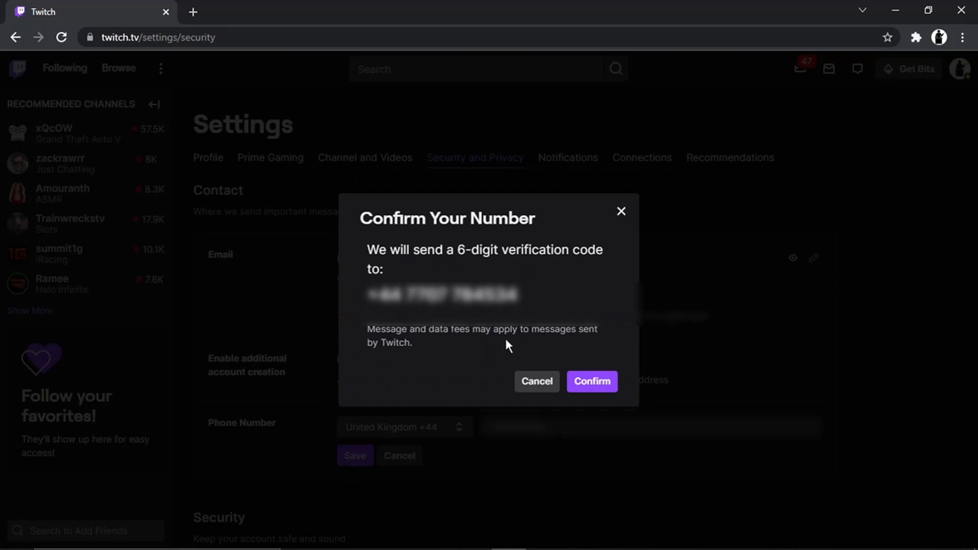
pyautogui.click(591, 381)
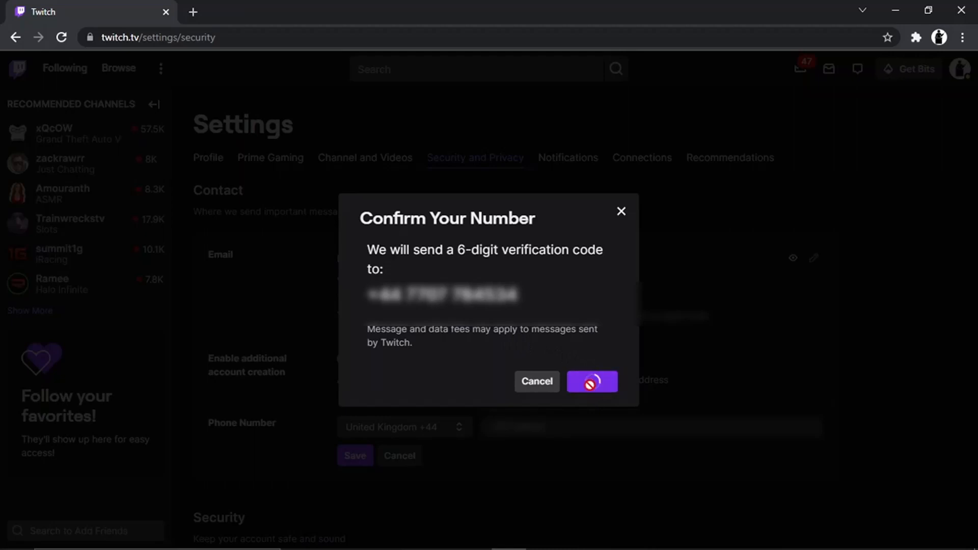
# Confirm again to bring up the Verify phone number dialog with empty code fields.
pyautogui.click(591, 381)
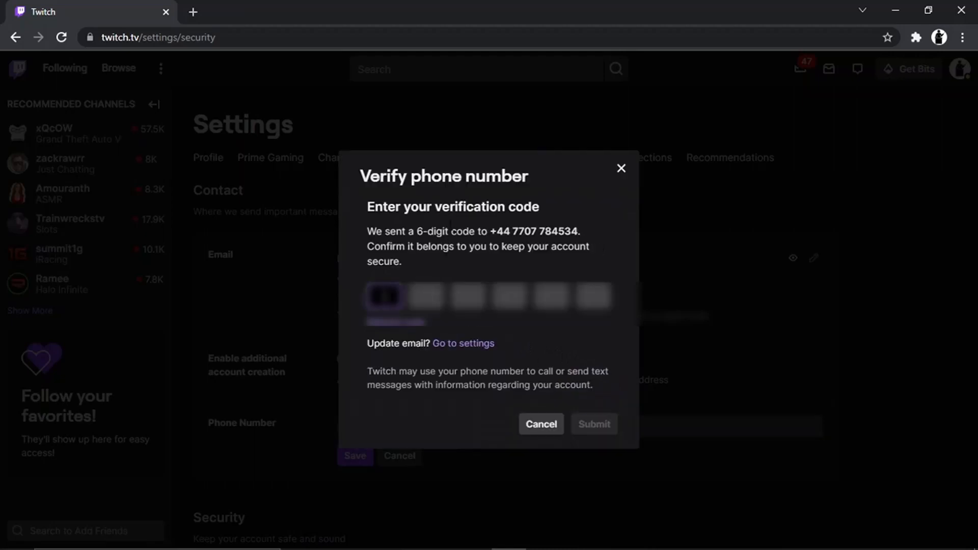
pyautogui.moveTo(450, 230)
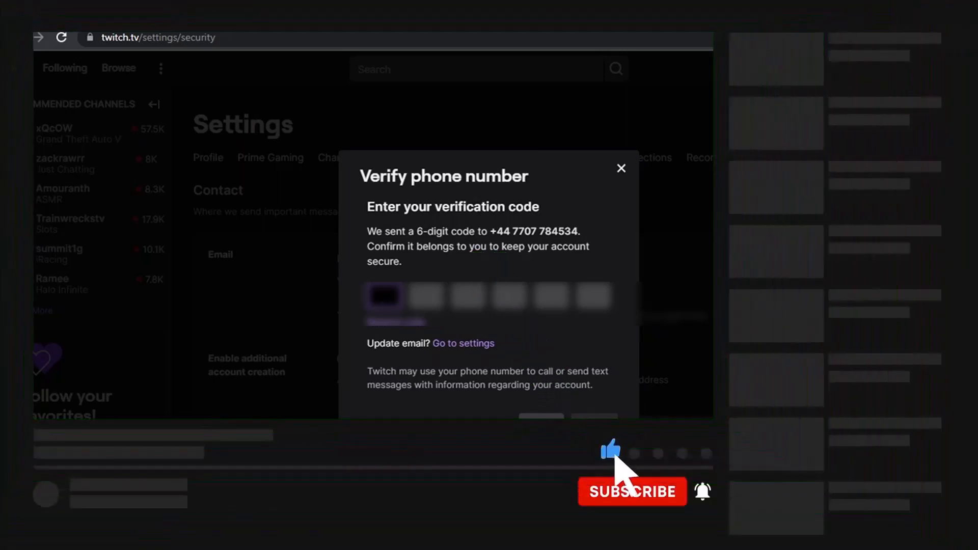
pyautogui.click(631, 491)
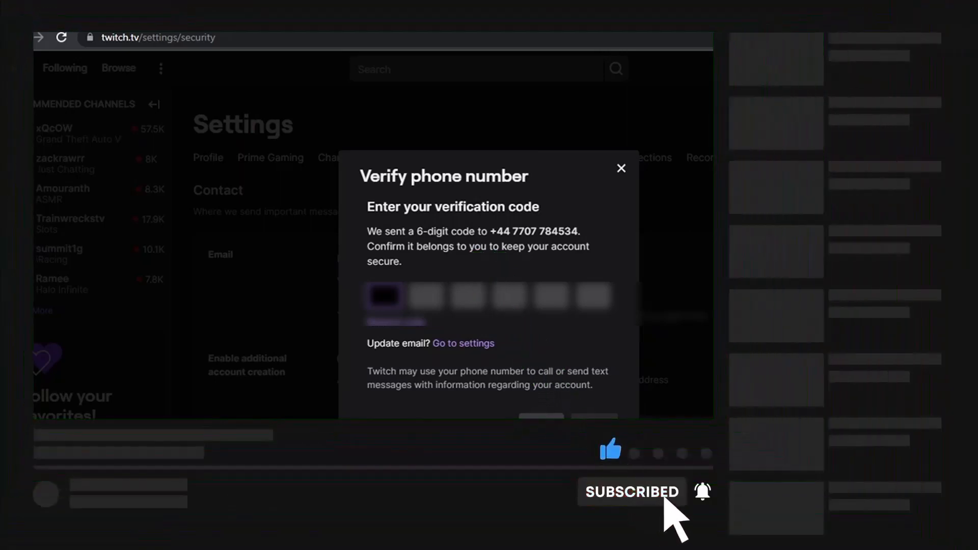
pyautogui.moveTo(703, 491)
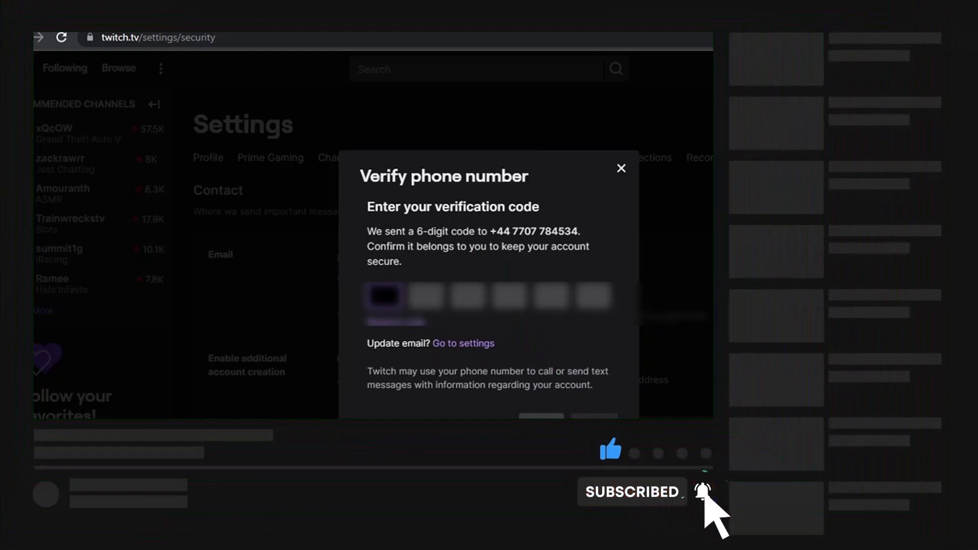